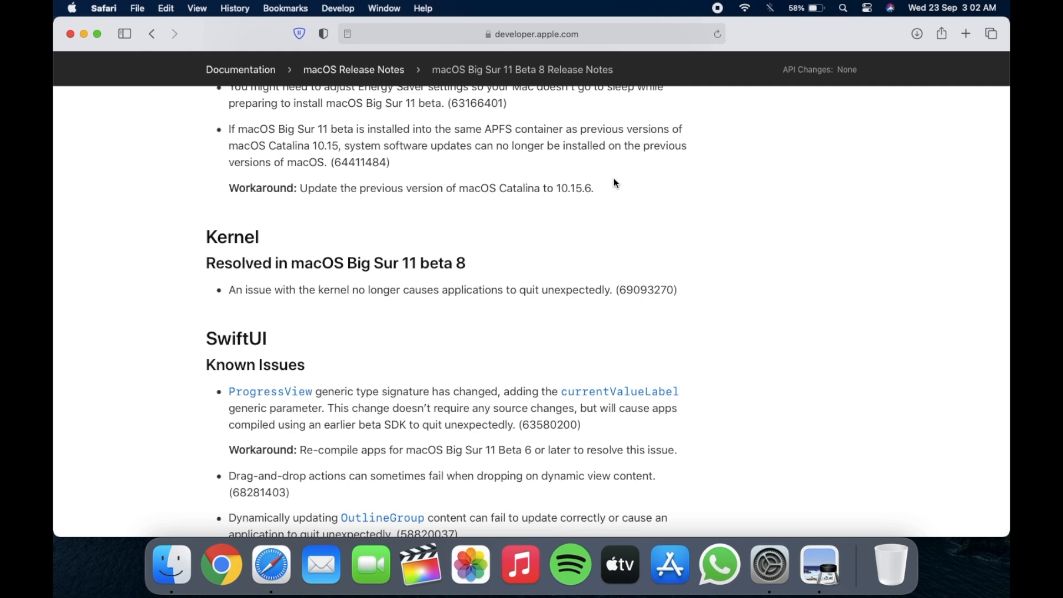
mouse_move(230, 290)
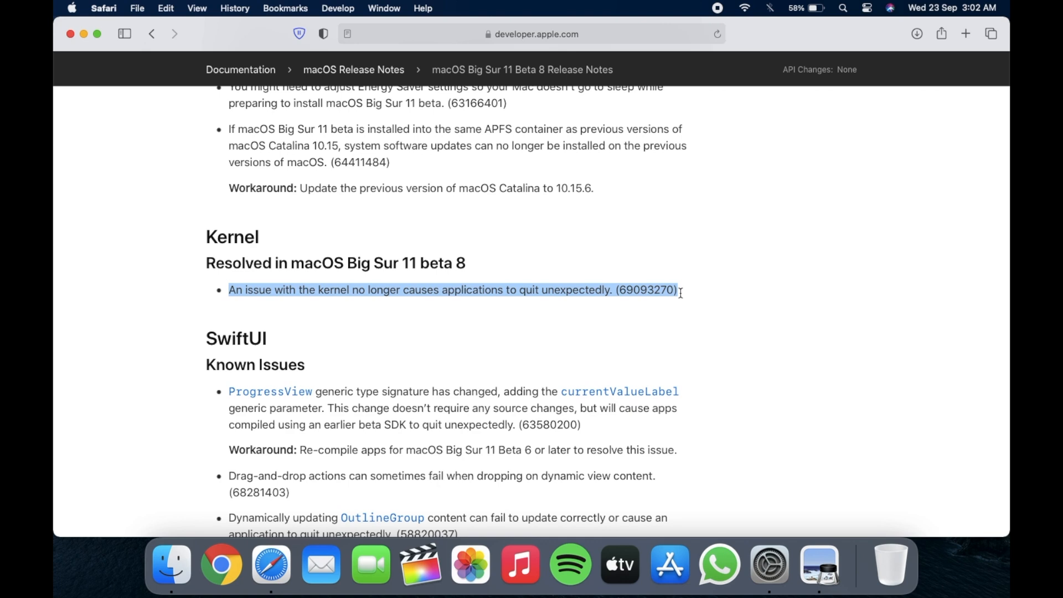
- Bring up System Preferences from the Dock after reviewing the beta 8 kernel fix note
left_click(769, 564)
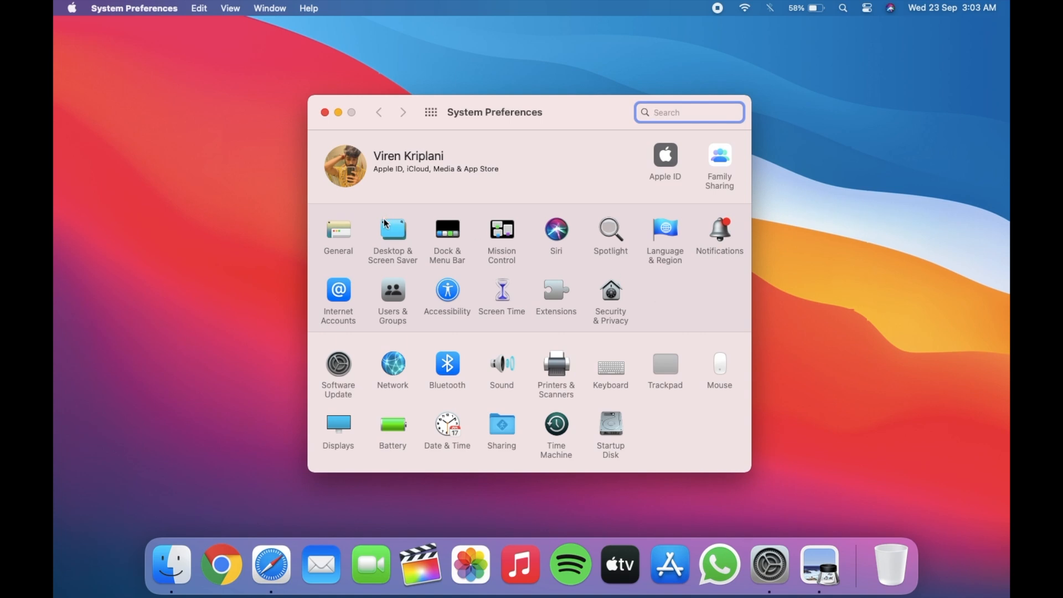
- Show Desktop & Screen Saver with the Dynamic Desktop, Light and Dark Desktop and Desktop Pictures lists
left_click(392, 230)
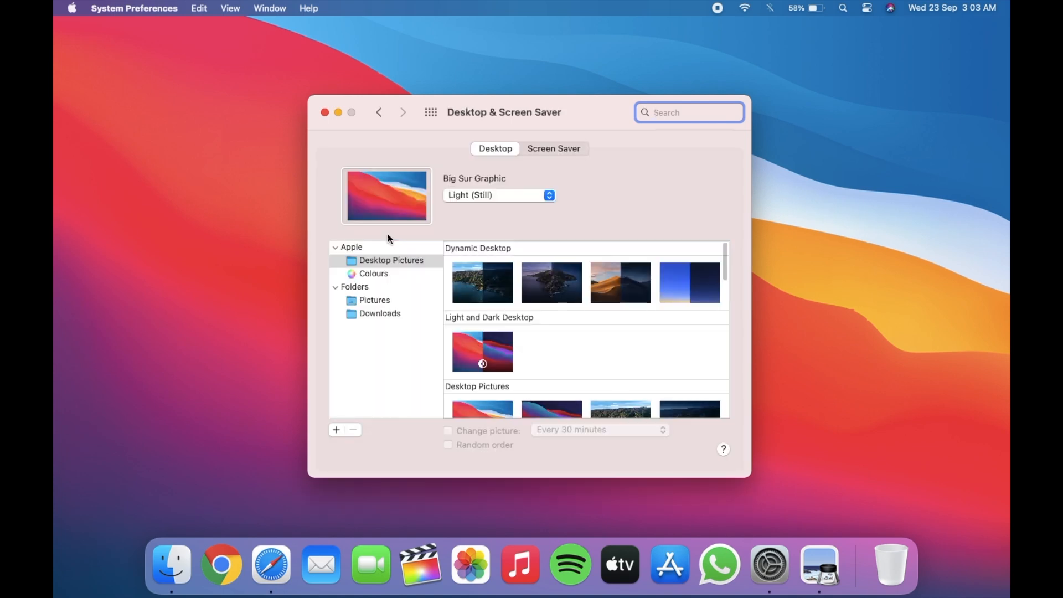
scroll("down", 3)
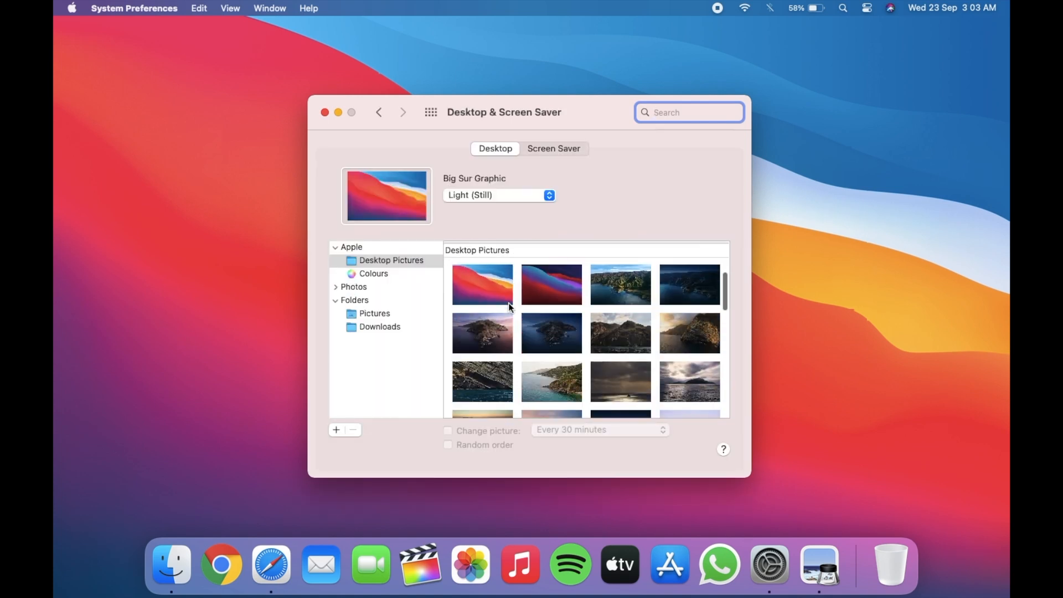
scroll("up", 3)
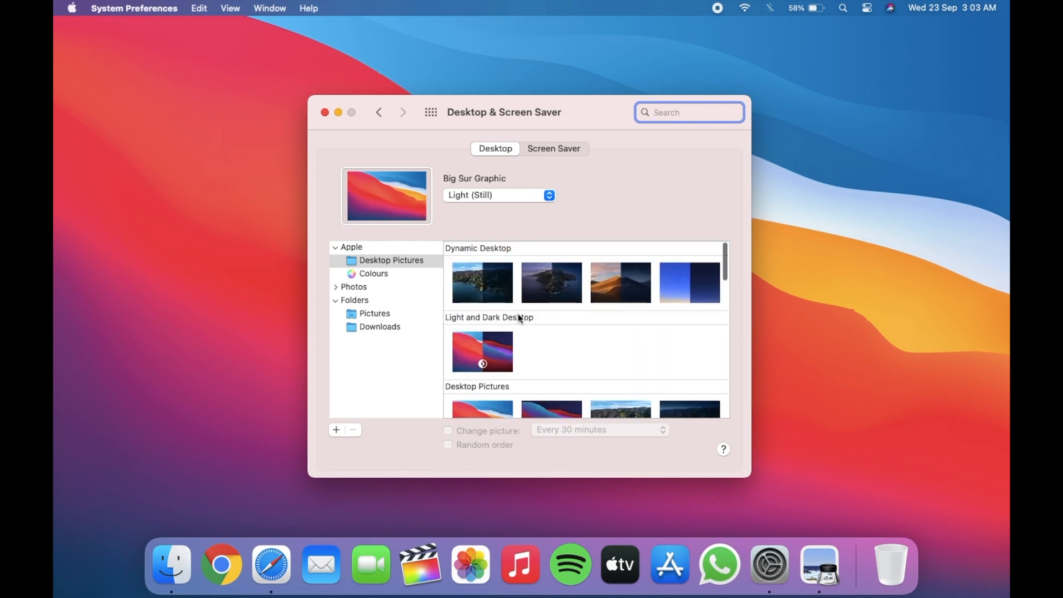
mouse_move(491, 322)
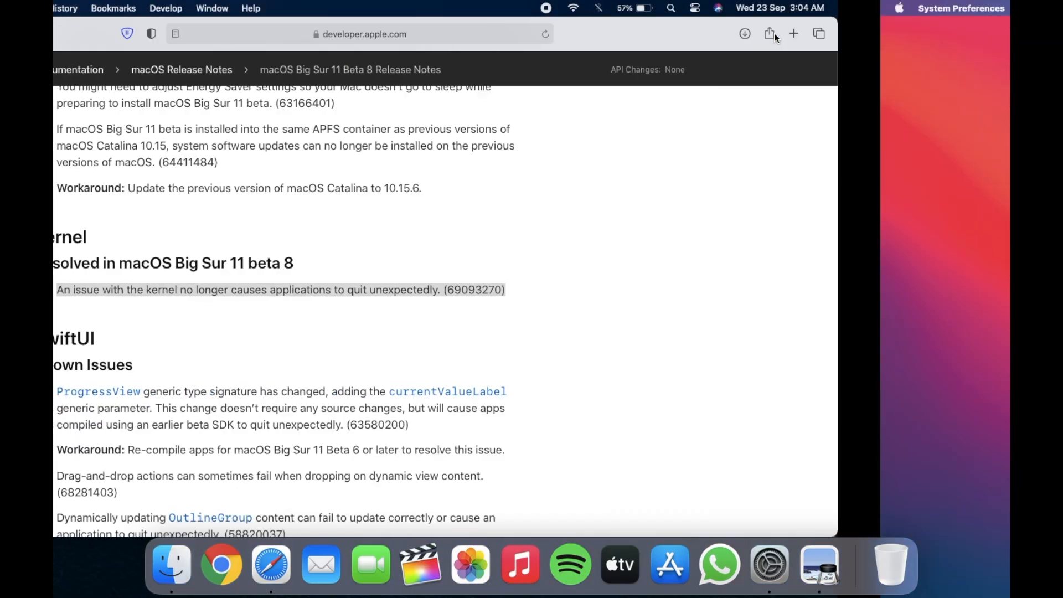
- Show About This Mac reporting macOS Big Sur Version 11.0 Beta (20A5374i)
left_click(71, 8)
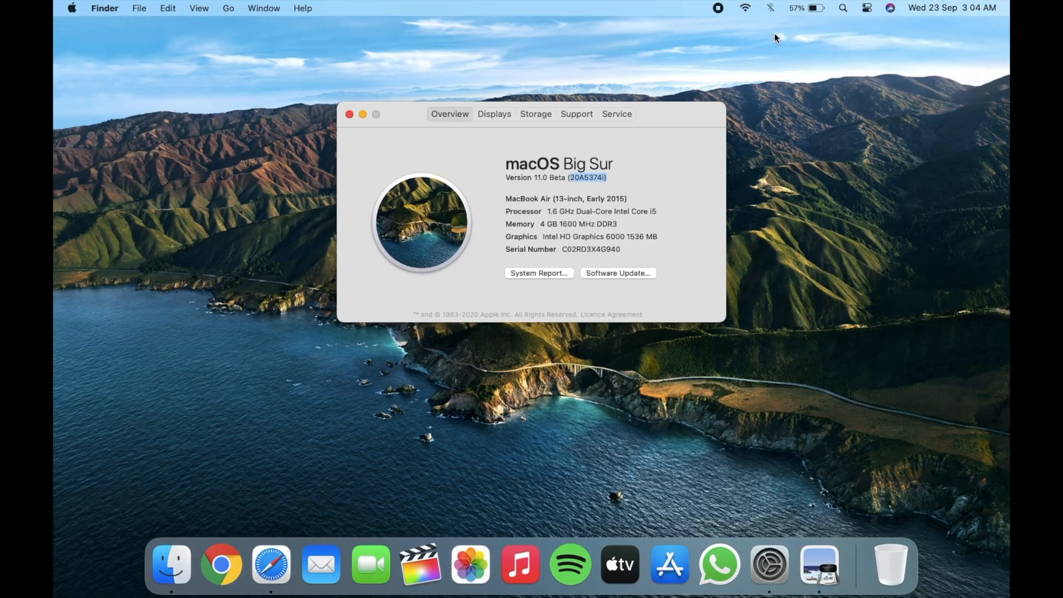